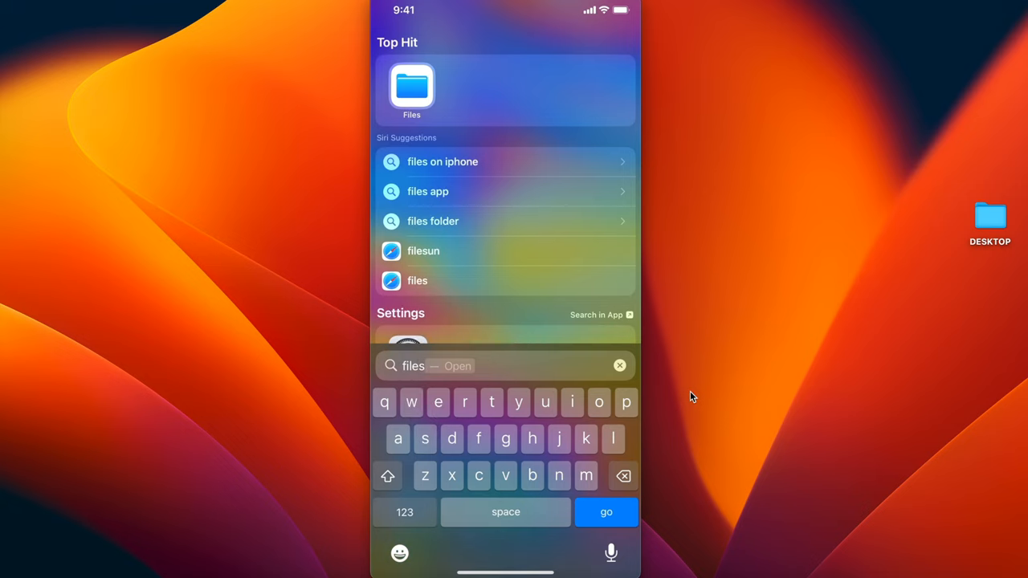
Launch Files from Spotlight and open On My iPhone > Downloads with its two 1080p videos
click(411, 88)
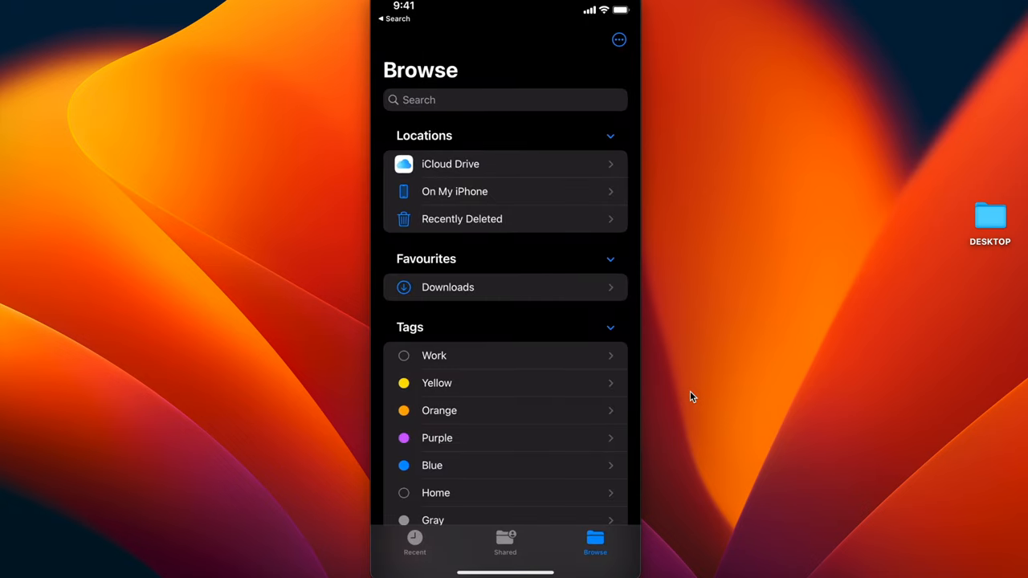
click(455, 192)
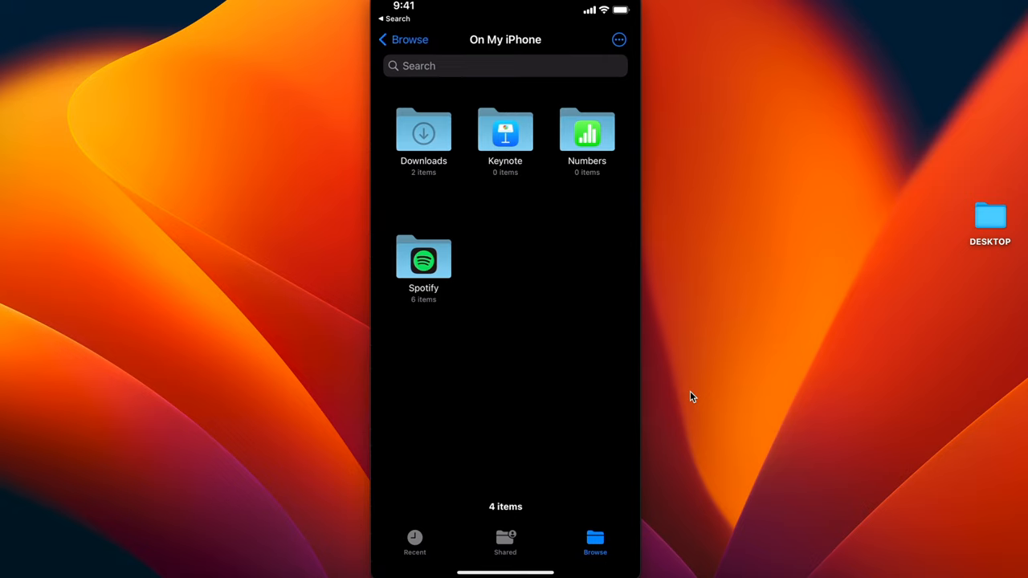
click(424, 131)
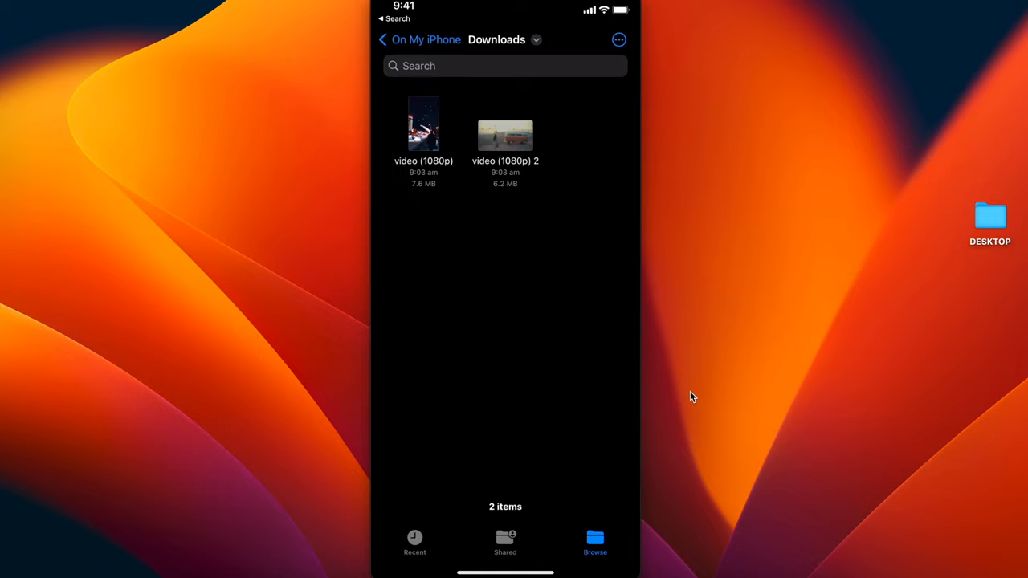
Select both Downloads videos via ⋯ > Select and bring up the share sheet
click(618, 38)
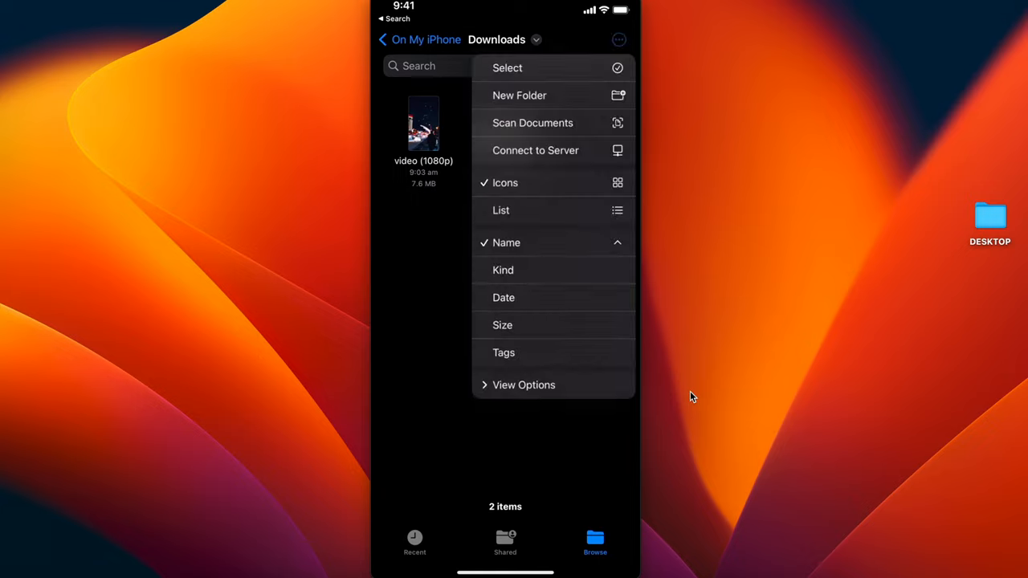
click(507, 67)
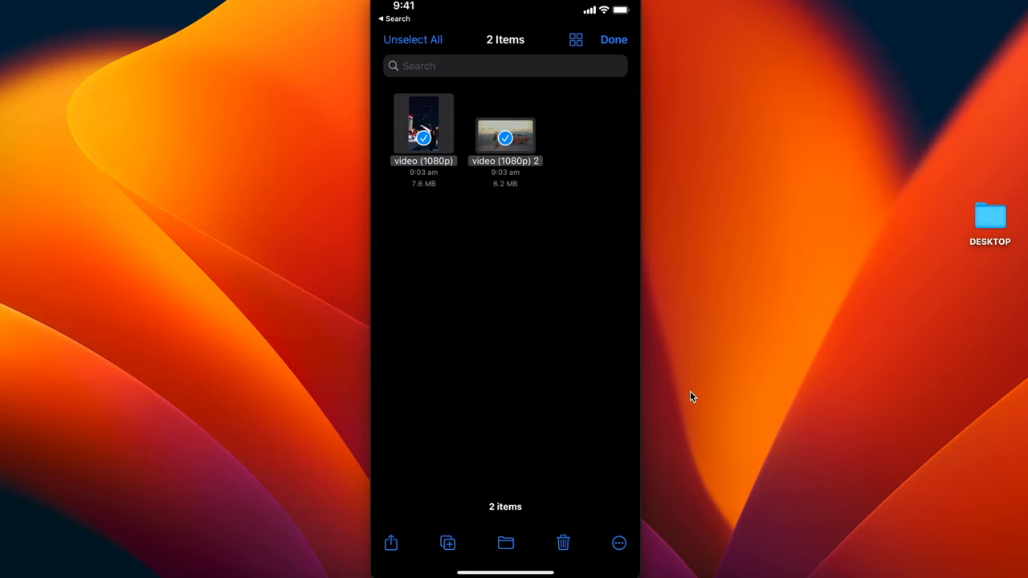
click(392, 543)
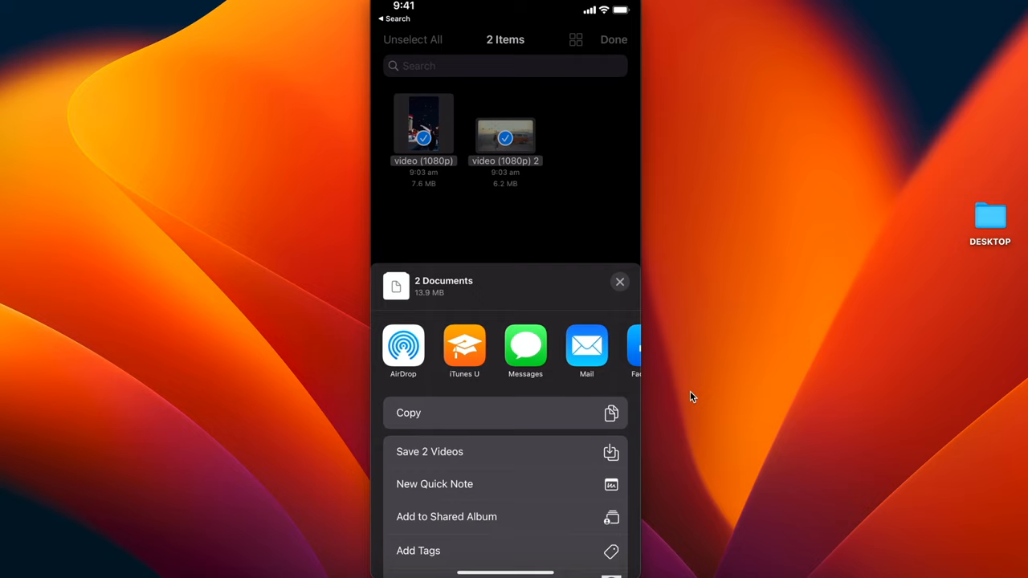
scroll(left, 3)
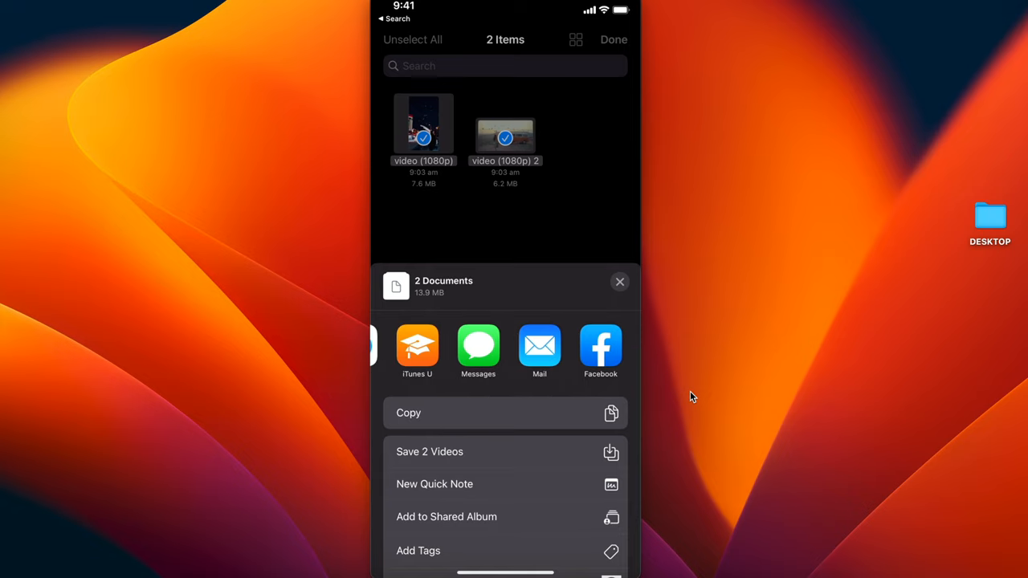
Close the share sheet on the way to deleting the videos and opening iPhone Storage
click(620, 283)
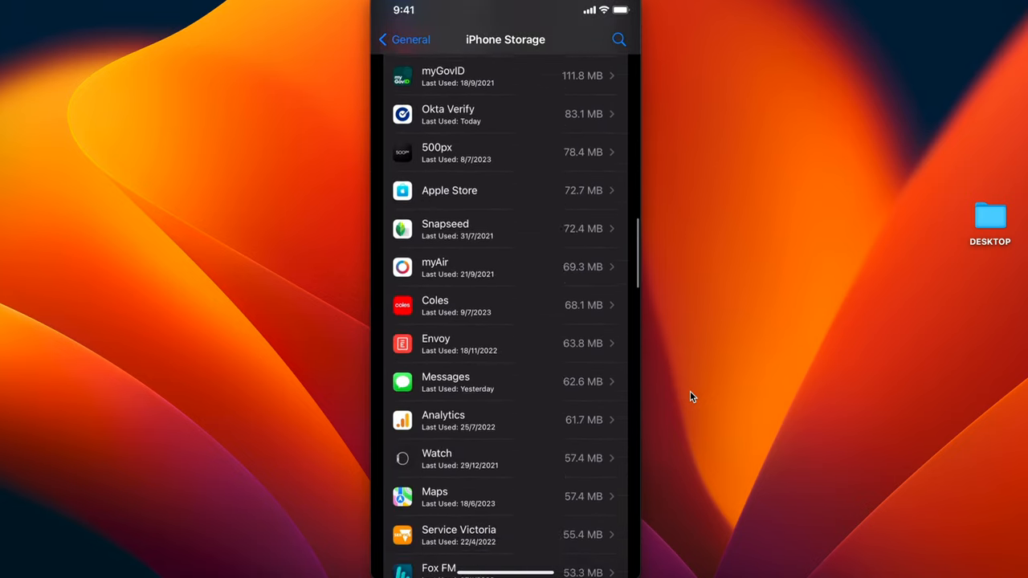
Open the On My iPhone storage details listing the two binned videos
scroll(down, 3)
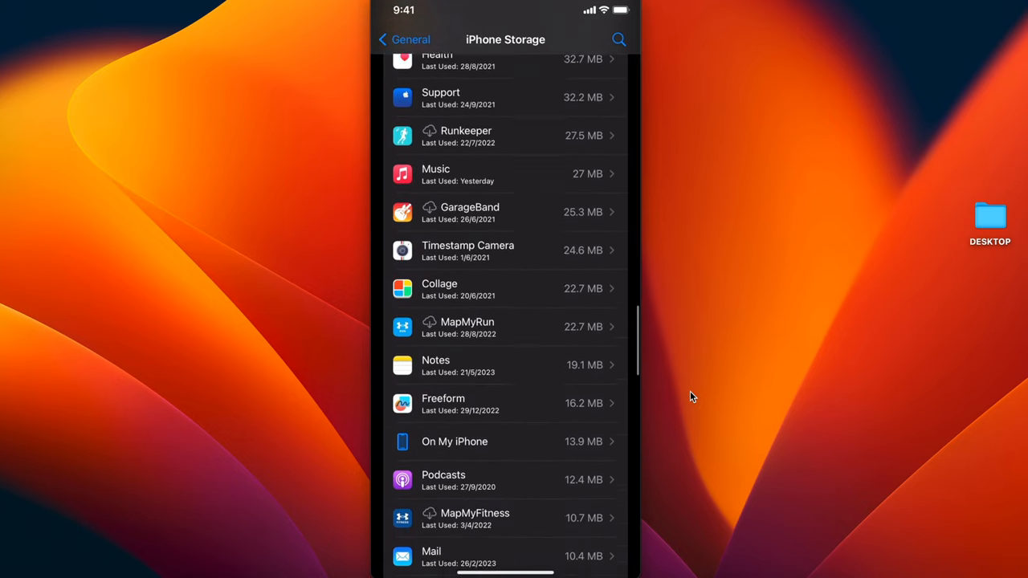
click(455, 440)
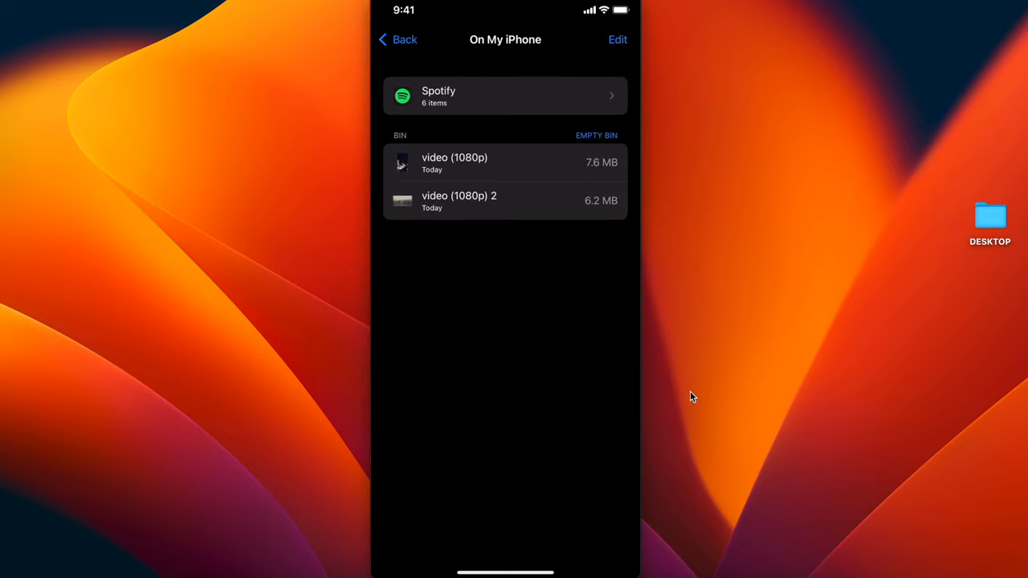
Empty the bin and confirm, permanently removing both 1080p videos
click(596, 134)
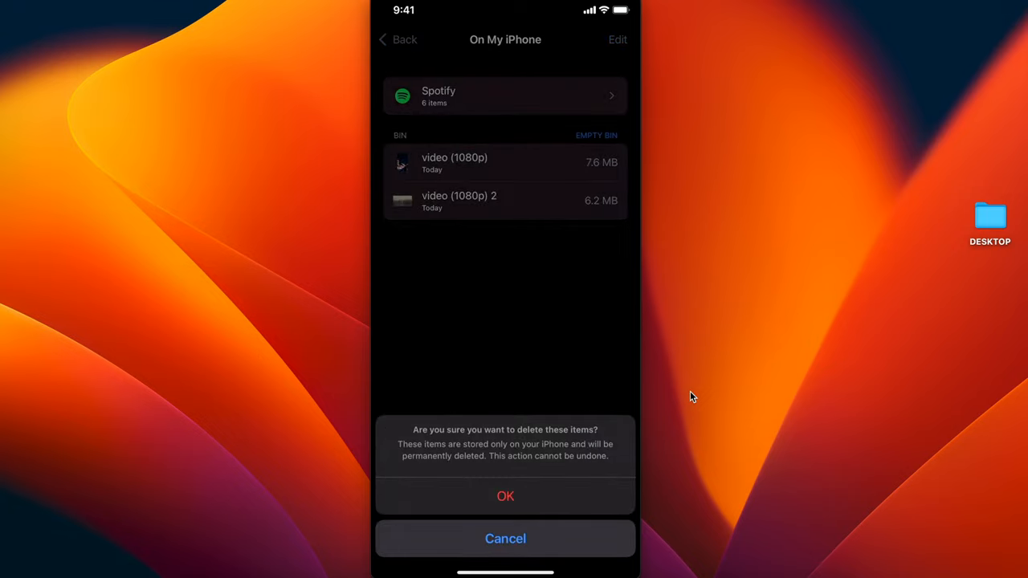
click(505, 538)
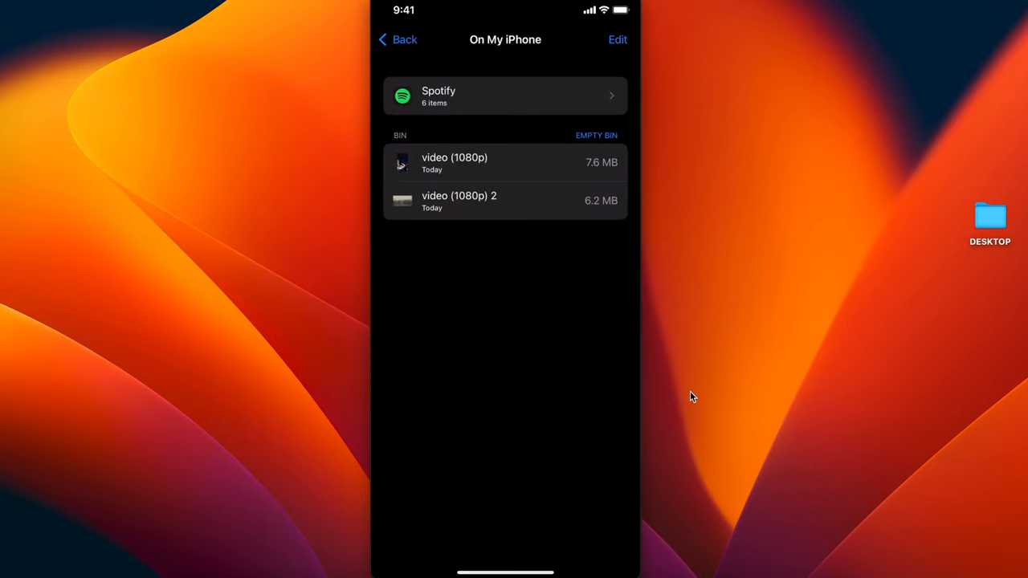
click(596, 135)
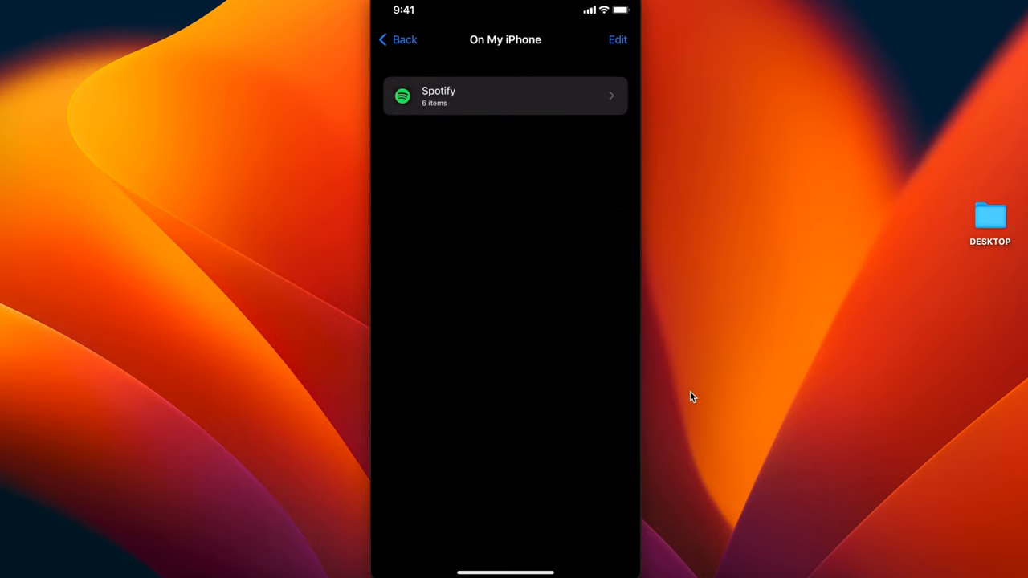